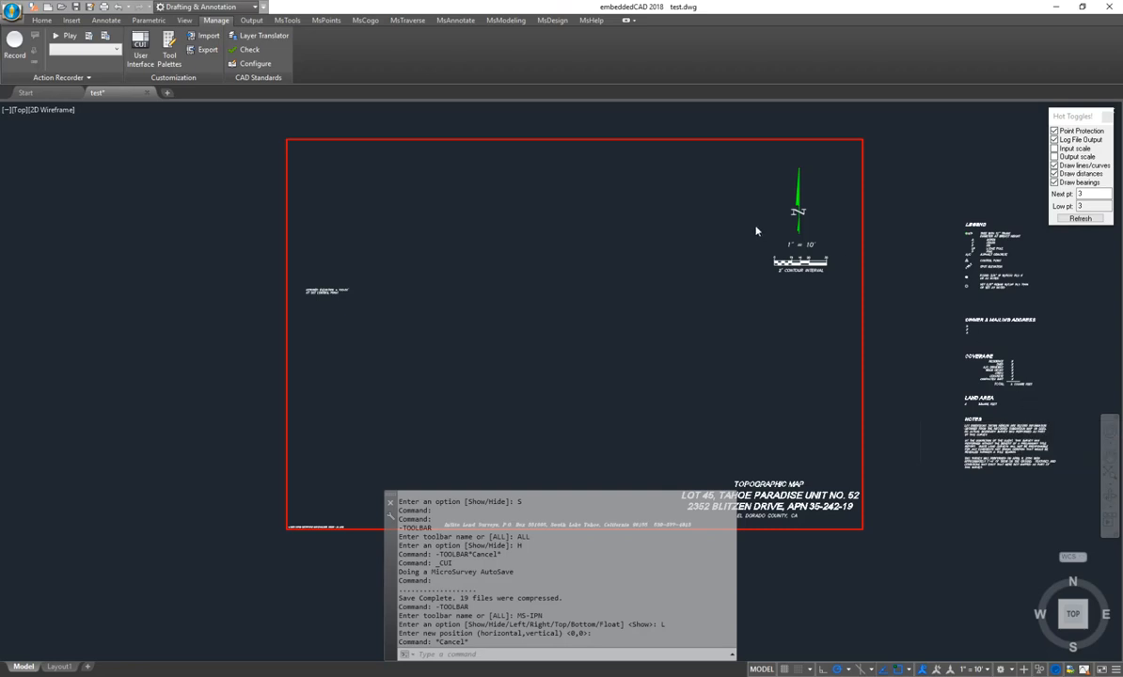
mouse_move(698, 203)
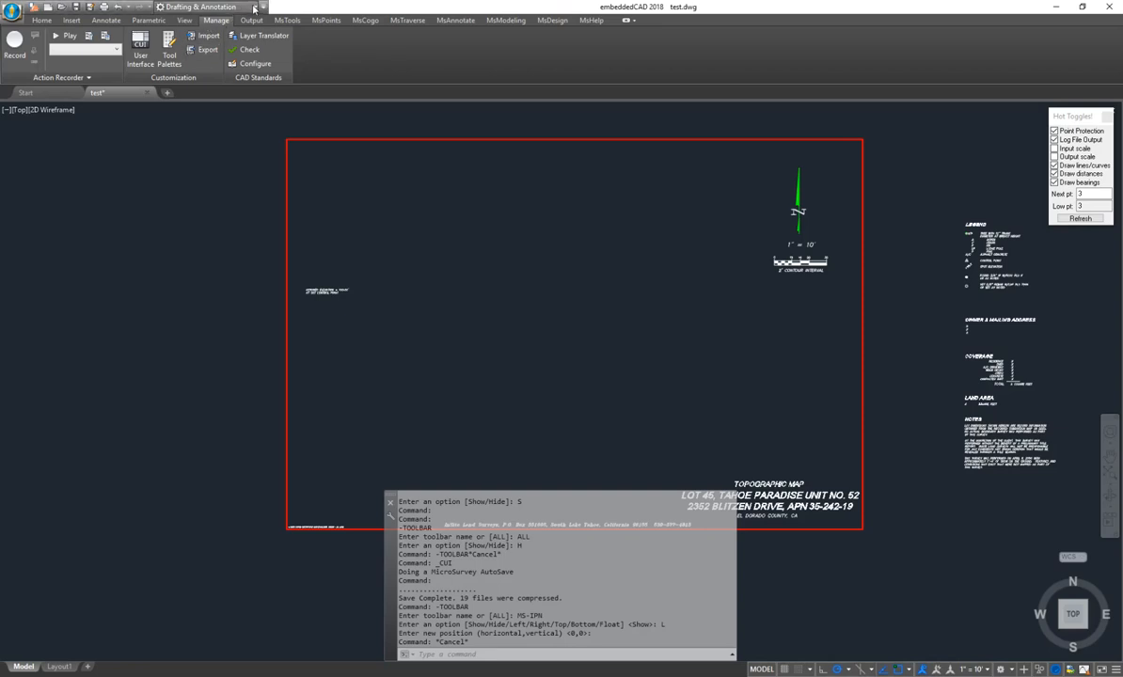
Step: Open the User Interface customization editor and preview the MS-IPN toolbar from the Toolbars list
click(198, 7)
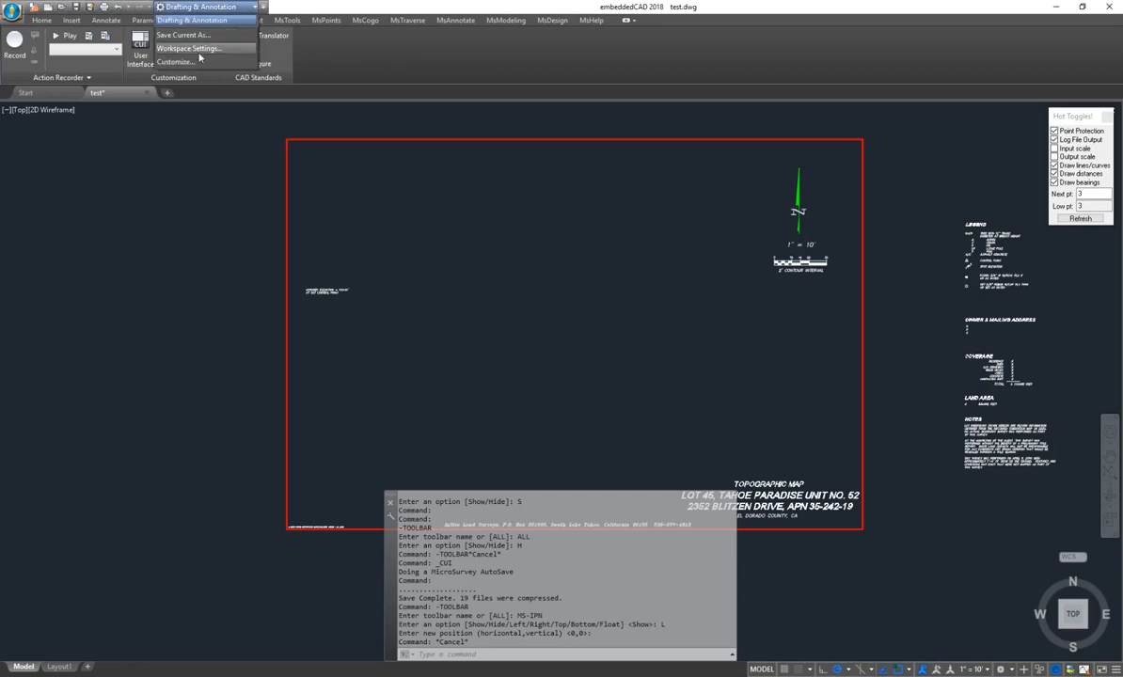
click(216, 19)
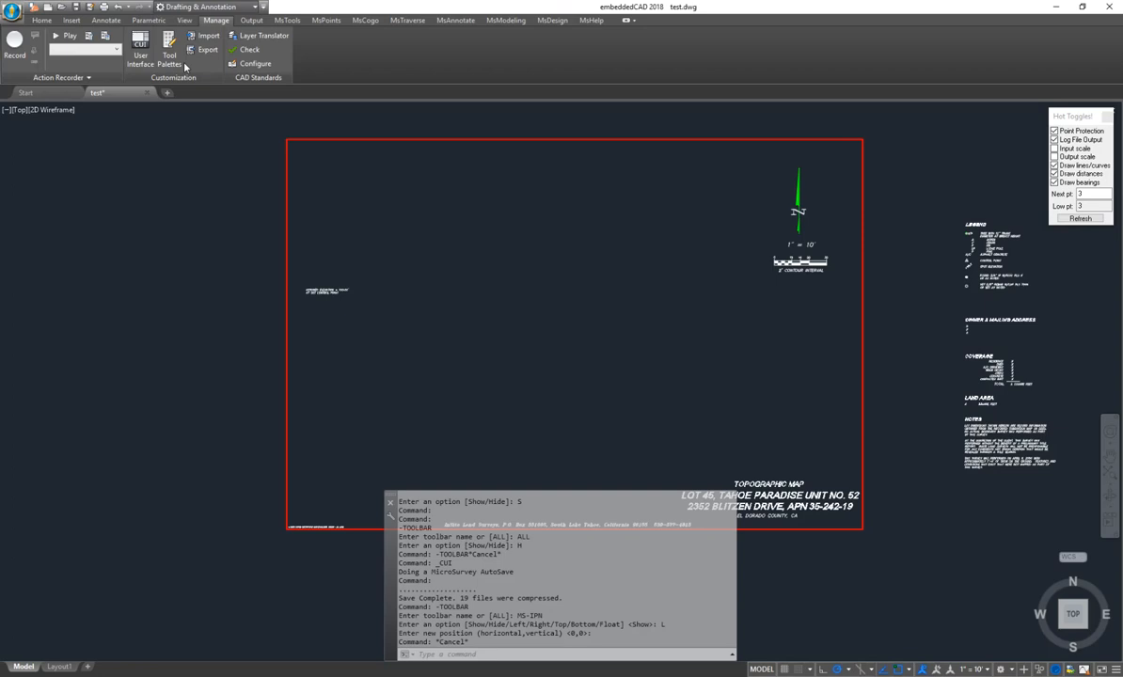
click(140, 42)
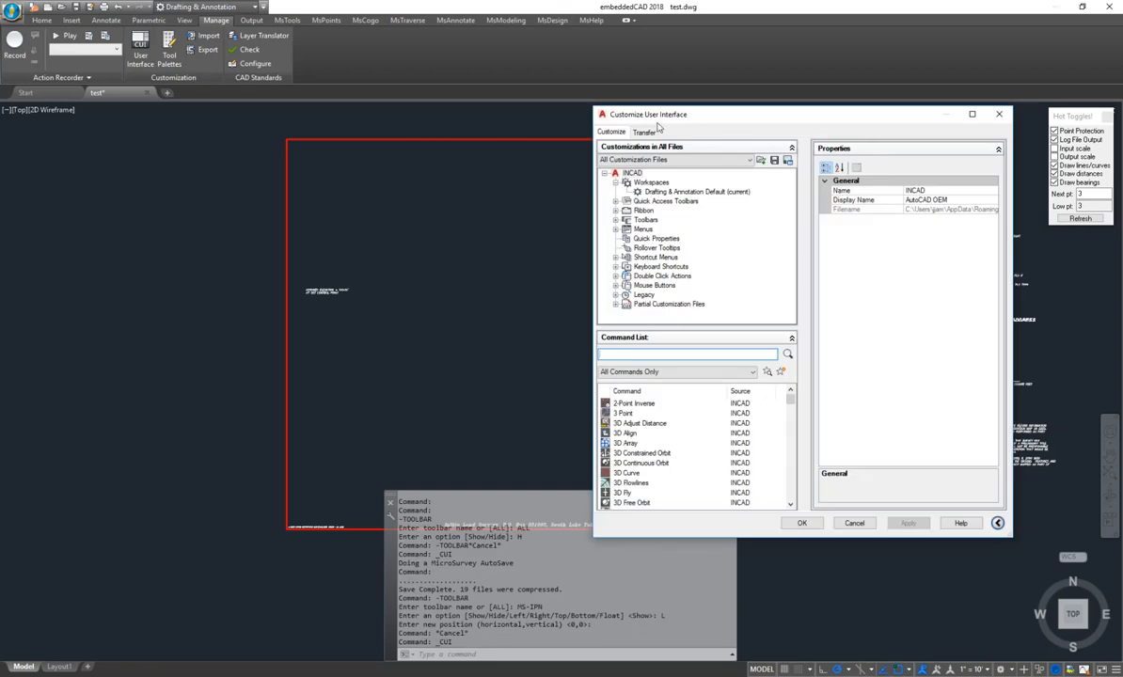
mouse_move(620, 223)
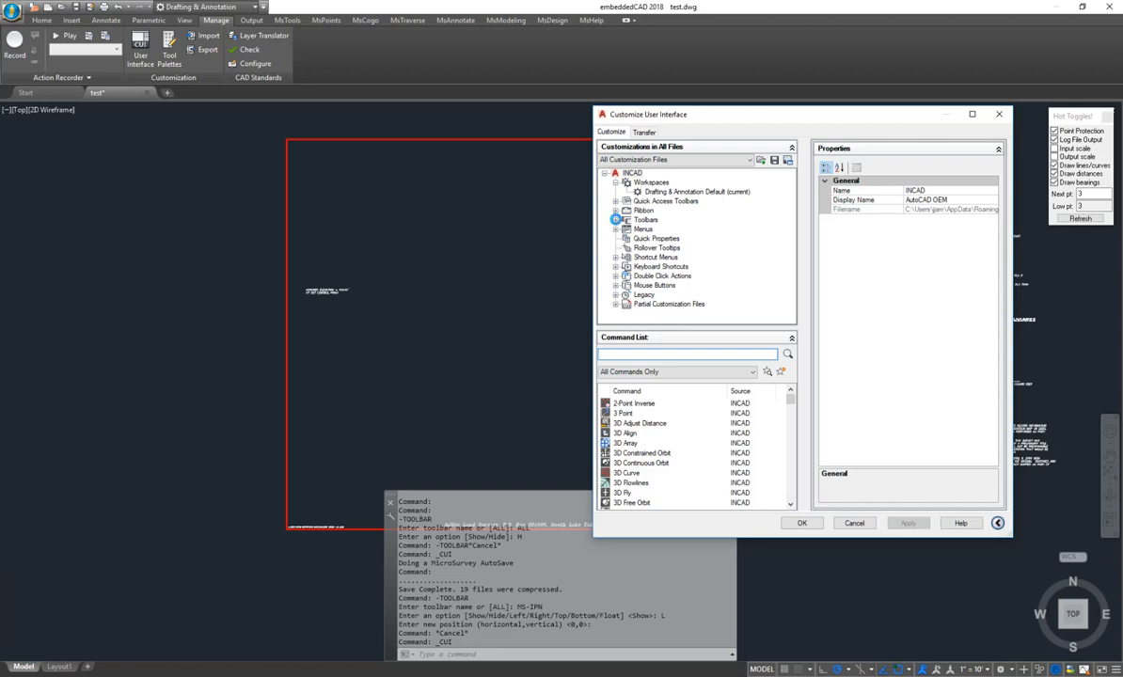
scroll(down, 3)
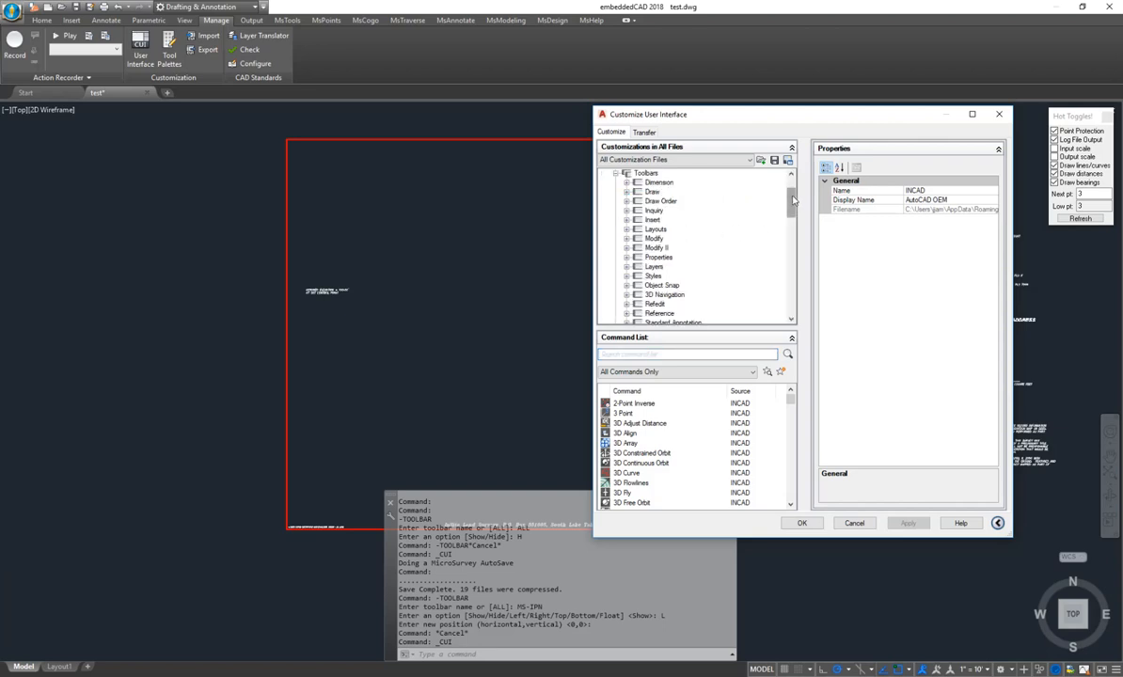
scroll(down, 3)
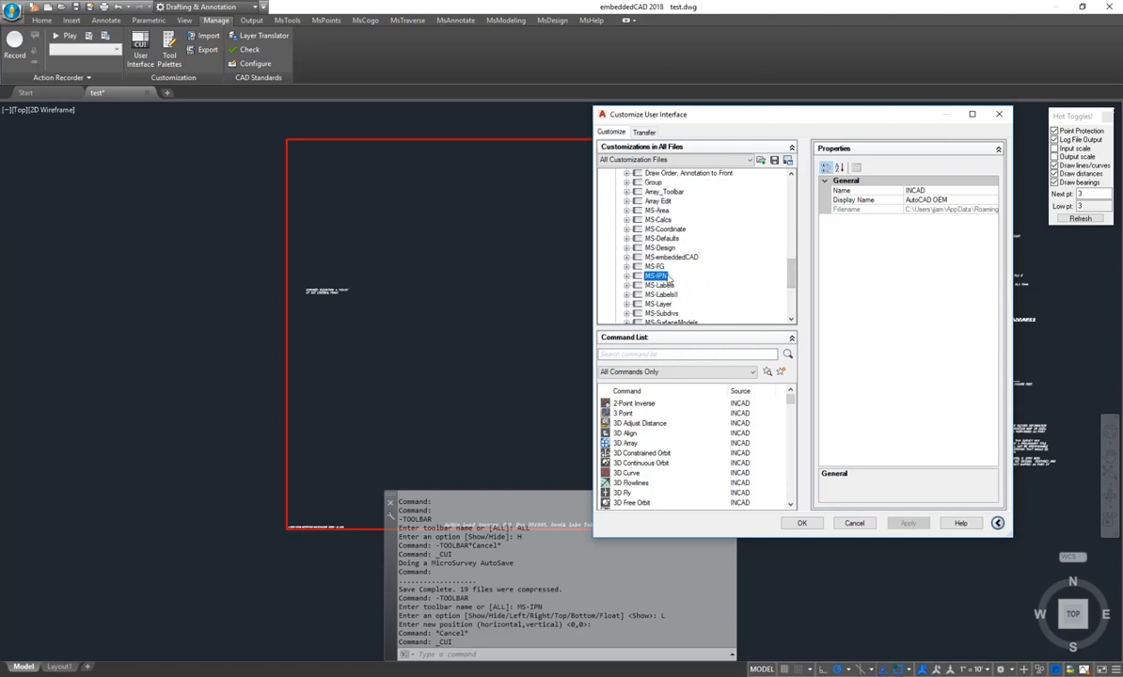
click(658, 284)
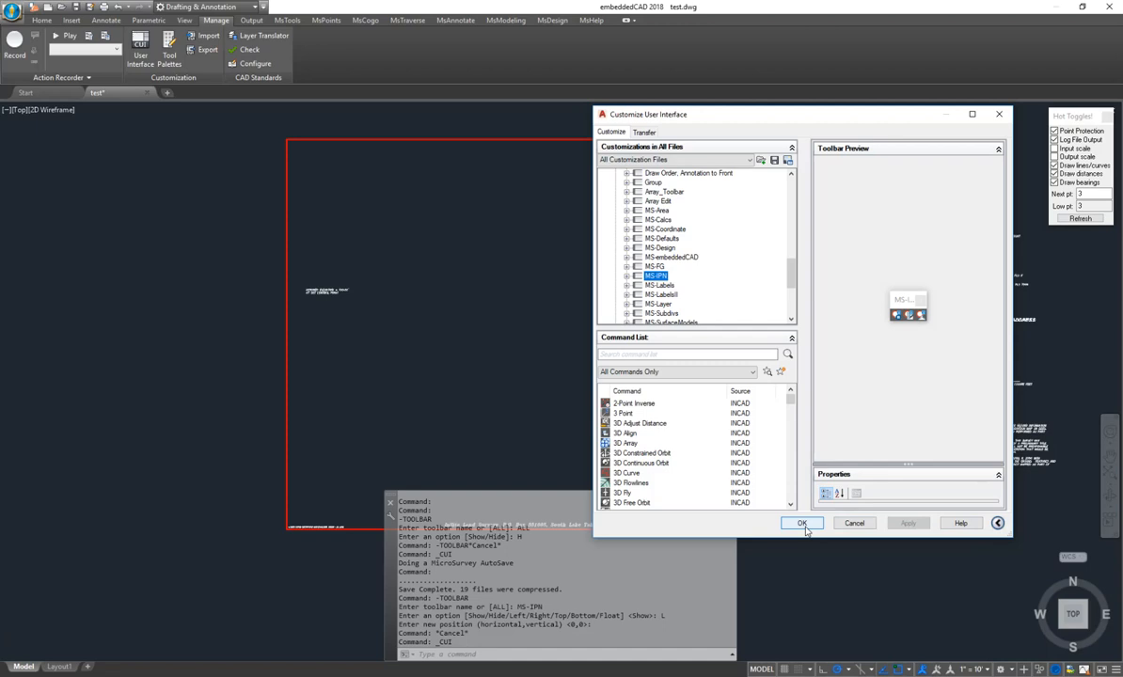
Step: Confirm the customization editor, then dock the MS-IPN toolbar on the left at position 0,0
click(802, 523)
text(-TOOLBAR)
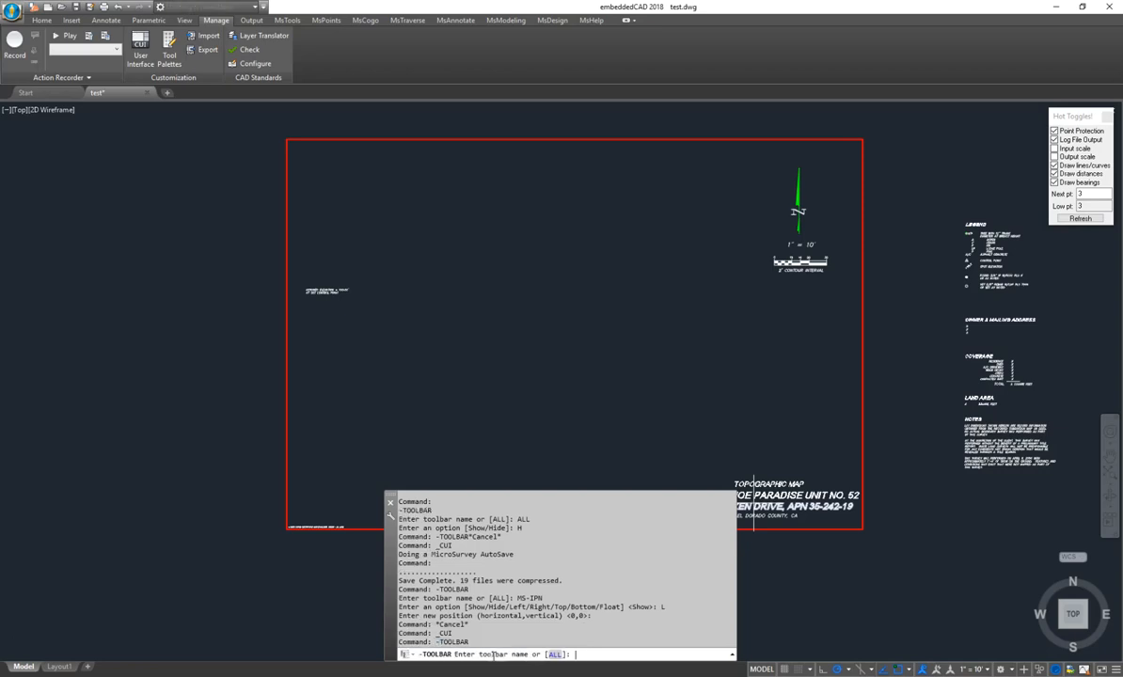
text(MS-IP)
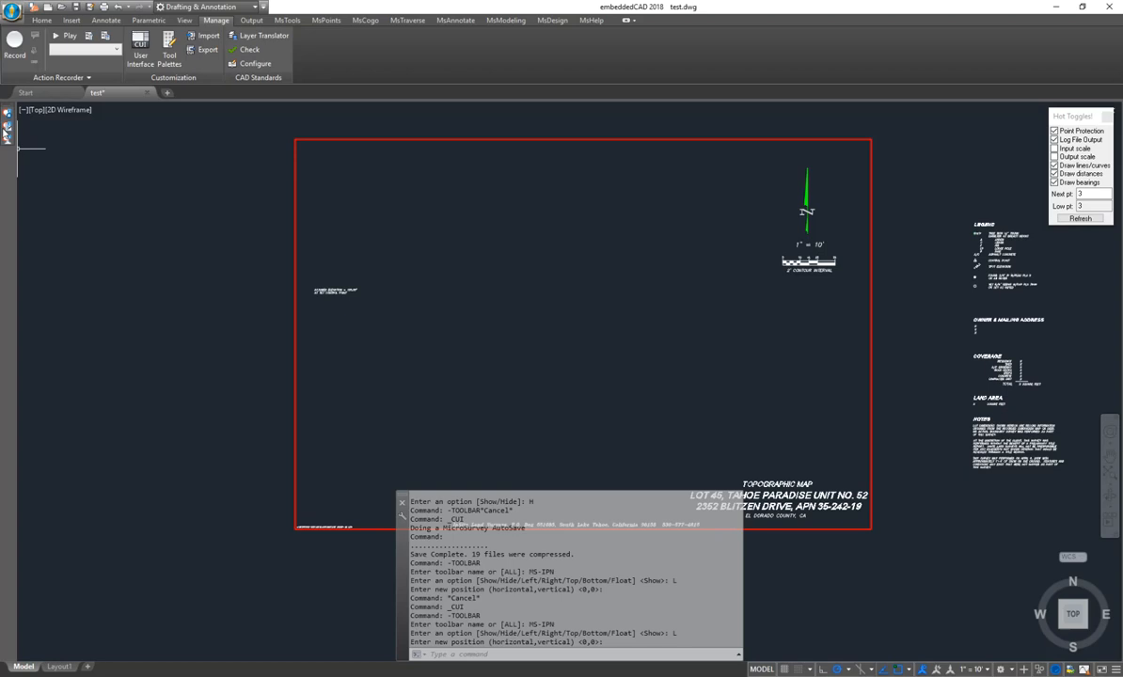
mouse_move(10, 203)
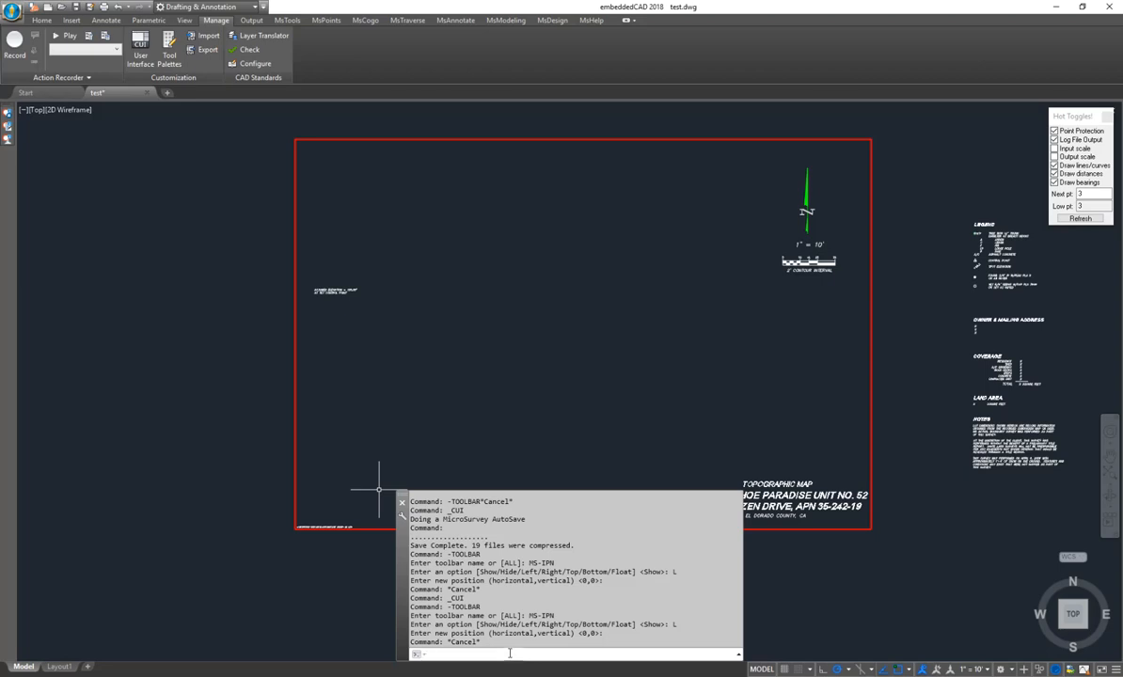
Step: Show all toolbars using the -TOOLBAR ALL and Show options
text(-Too)
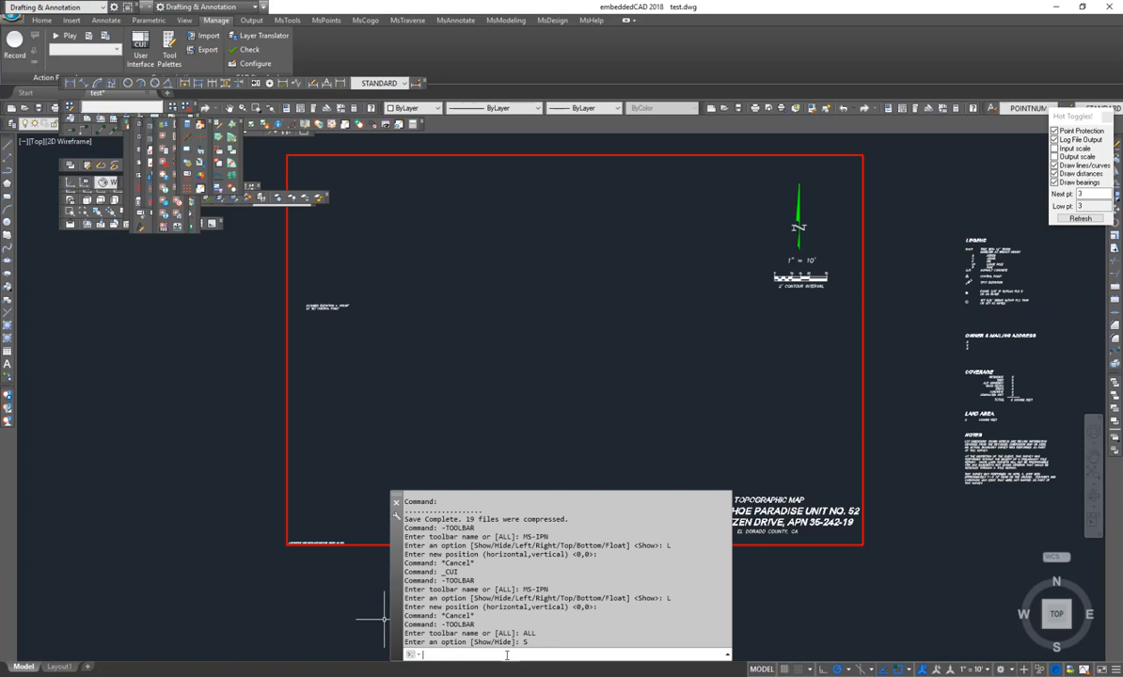
text(To)
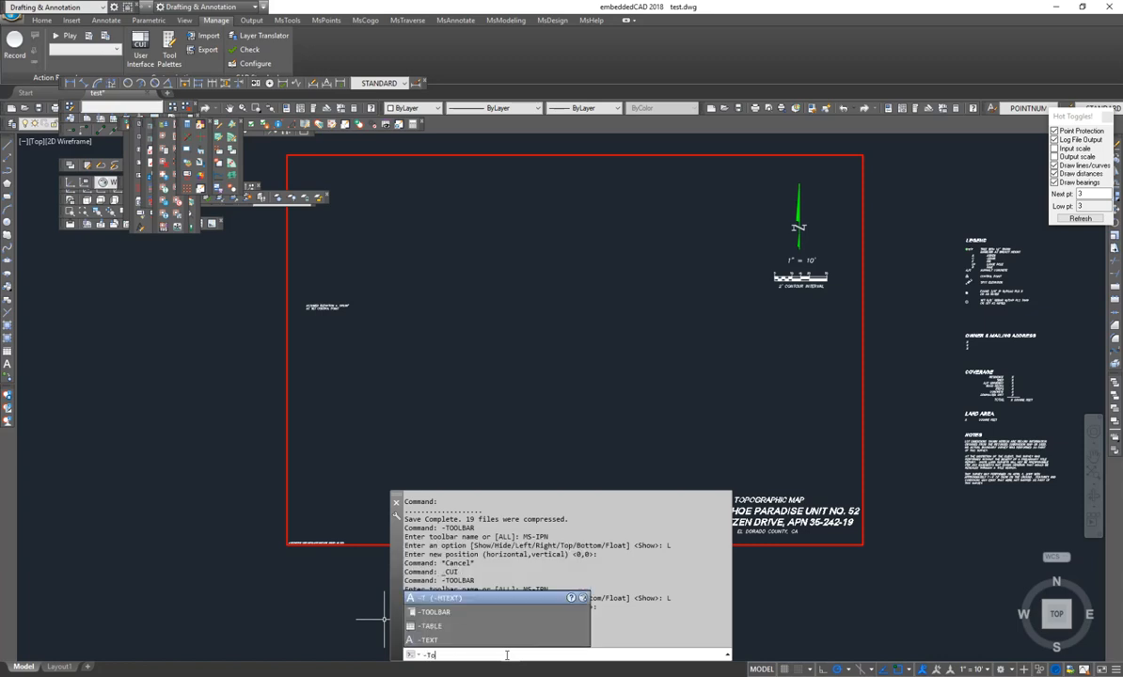